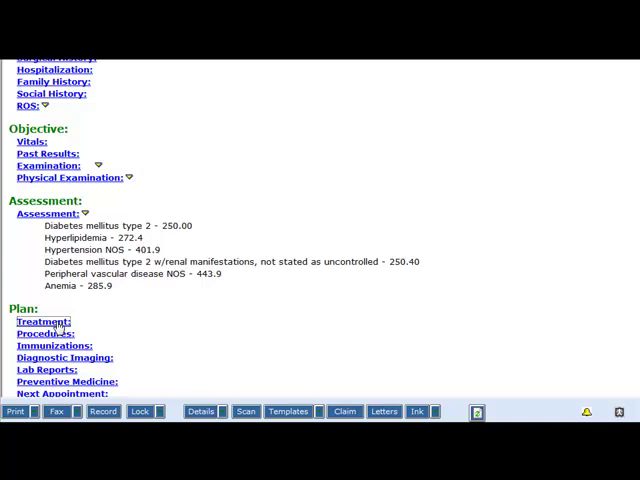
# Step: Open the Select Rx prescription window from the Plan section's Treatment link
pyautogui.click(41, 321)
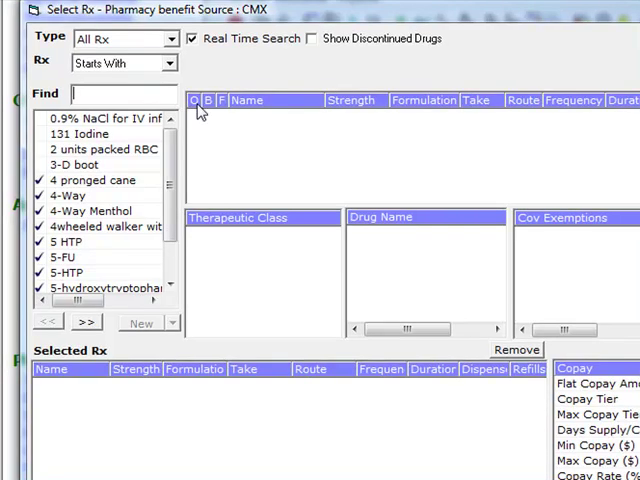
# Step: Search 'coza' and choose the preferred Avapro alternative to Cozaar
pyautogui.write('coza')
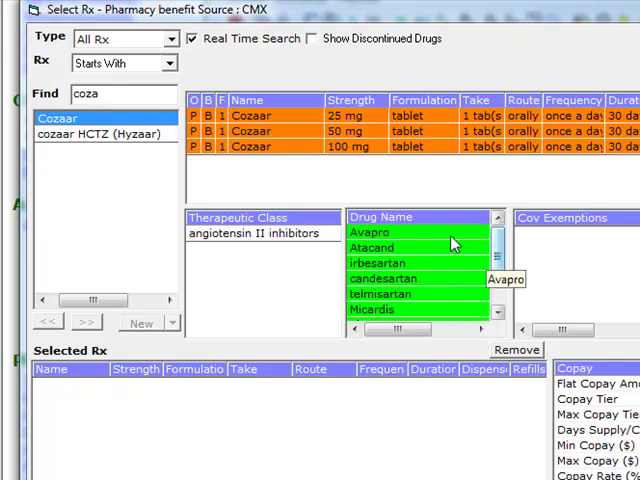
pyautogui.click(371, 232)
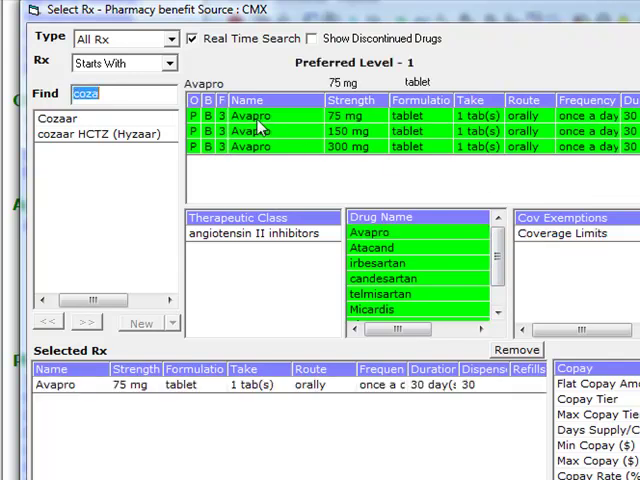
pyautogui.moveTo(124, 113)
pyautogui.write('N')
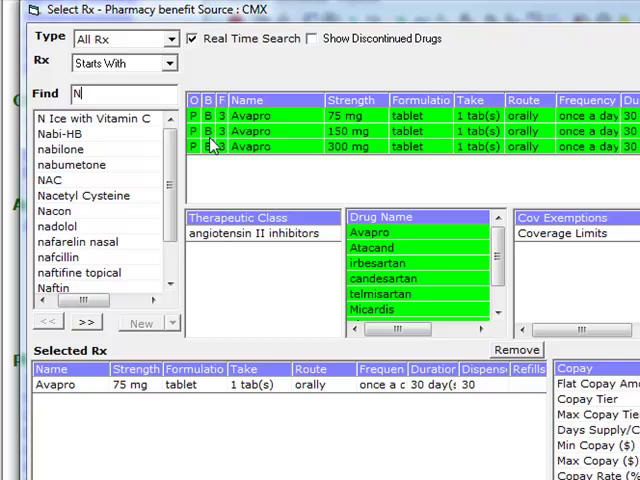
# Step: Search for Nexium and view its available formulations
pyautogui.write('exi')
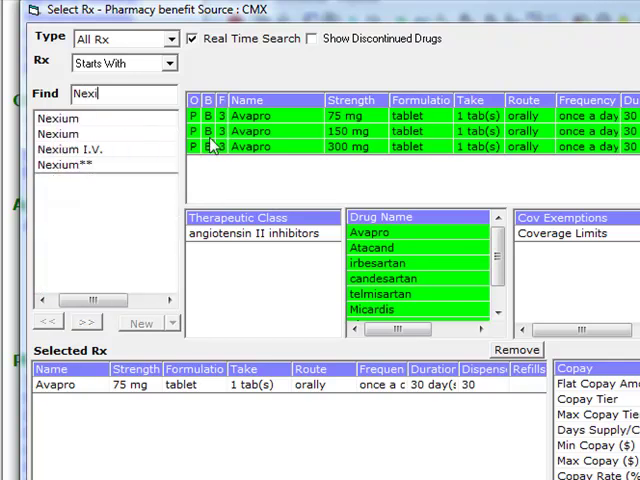
pyautogui.click(58, 119)
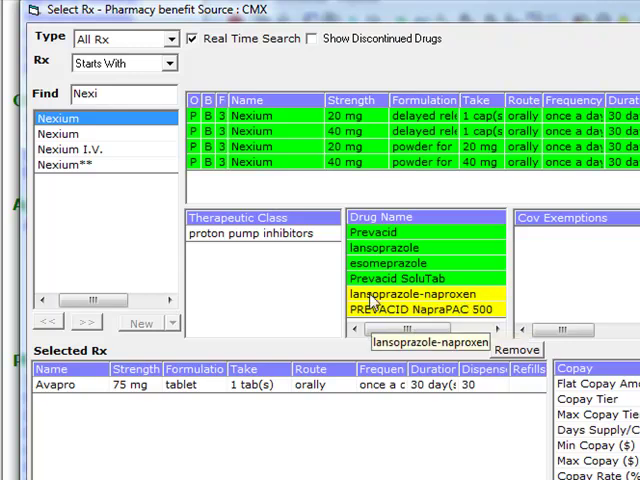
pyautogui.moveTo(322, 146)
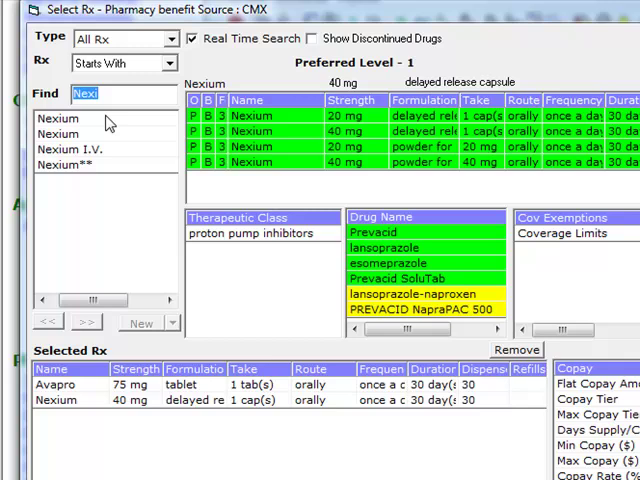
# Step: Look up Avandia and switch to its preferred alternative, Actos
pyautogui.write('Avandia')
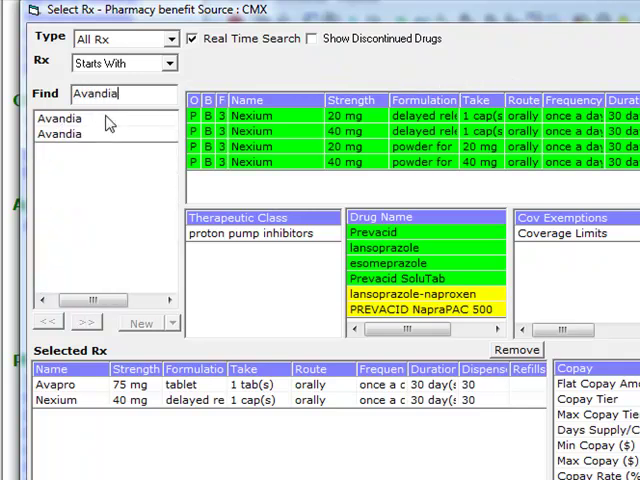
pyautogui.click(60, 118)
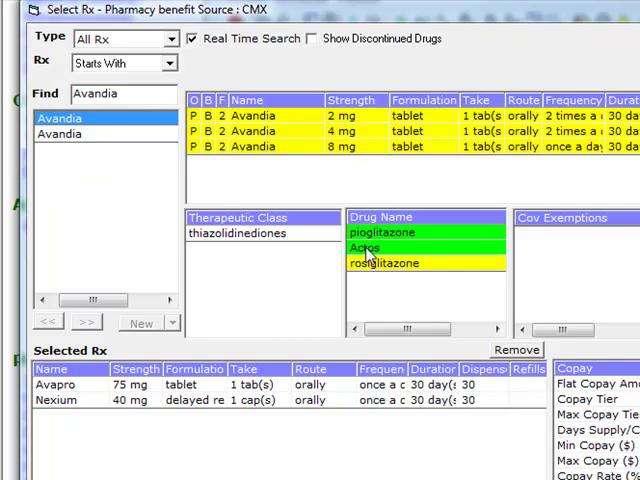
pyautogui.click(365, 247)
pyautogui.write('Crest')
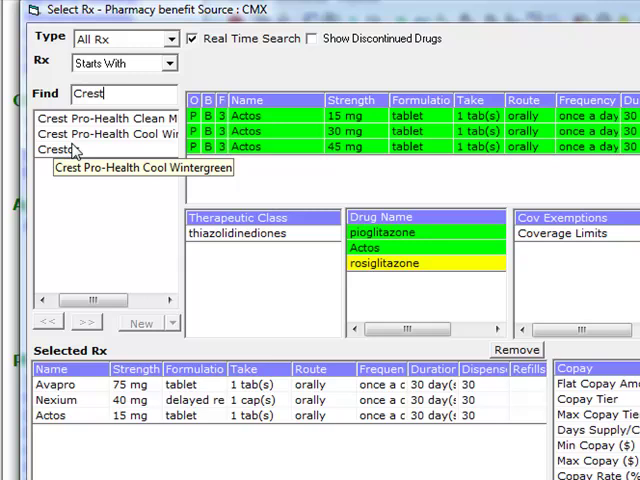
# Step: Select the statin from search matches and prescribe Simvastatin 20 mg tablet
pyautogui.click(58, 149)
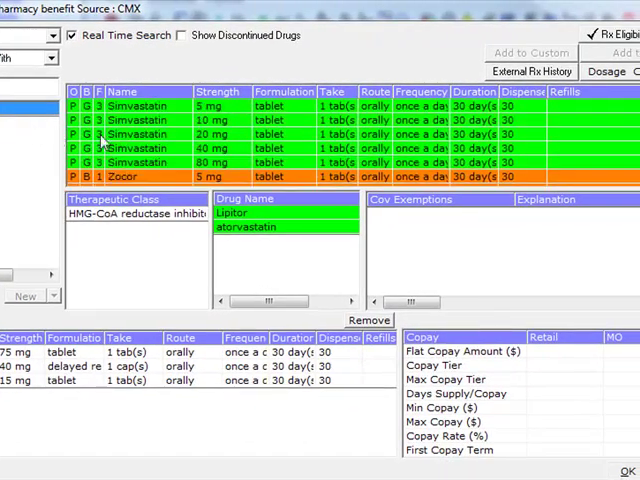
pyautogui.moveTo(225, 140)
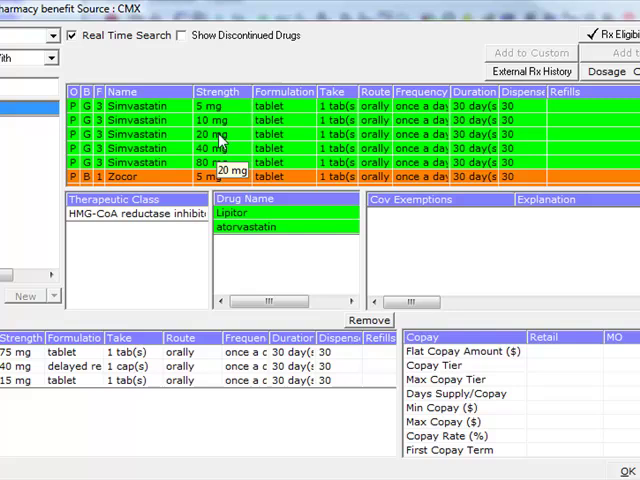
pyautogui.click(150, 133)
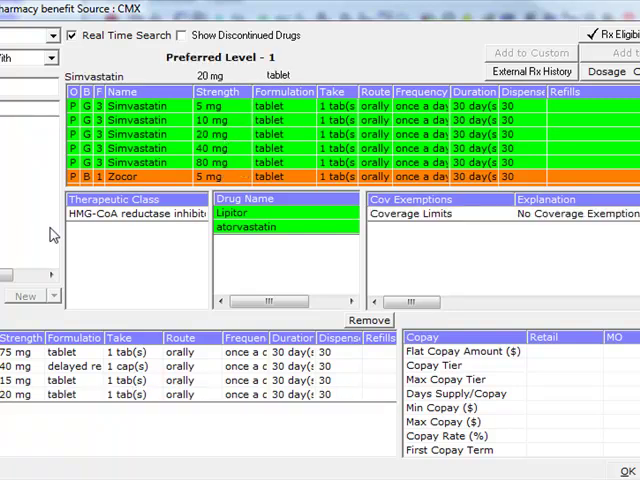
pyautogui.moveTo(54, 234)
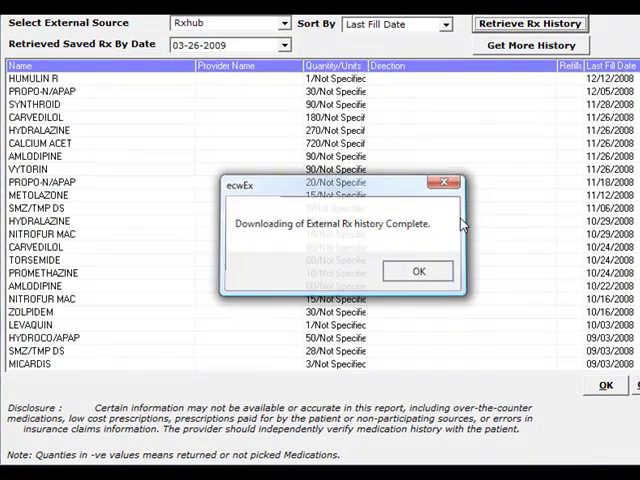
# Step: Dismiss the Rx history download notice and sort the external history by Drug Name
pyautogui.click(417, 271)
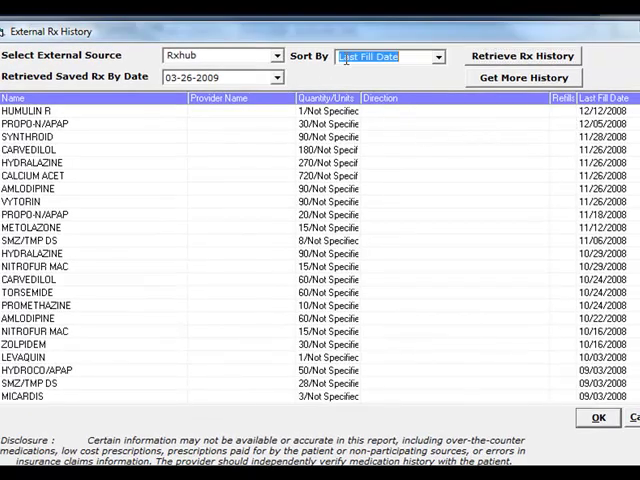
pyautogui.click(388, 56)
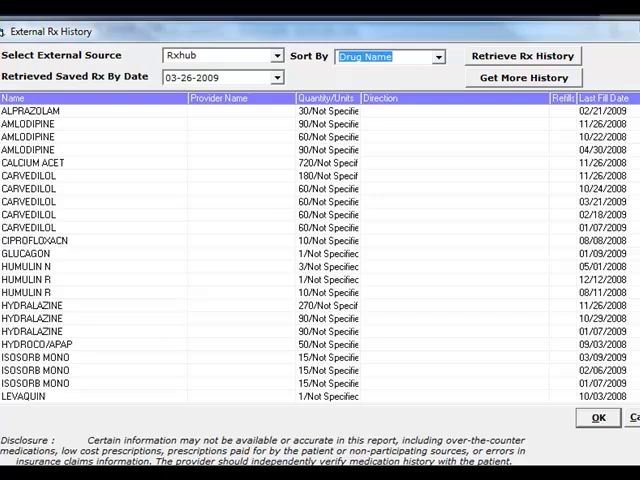